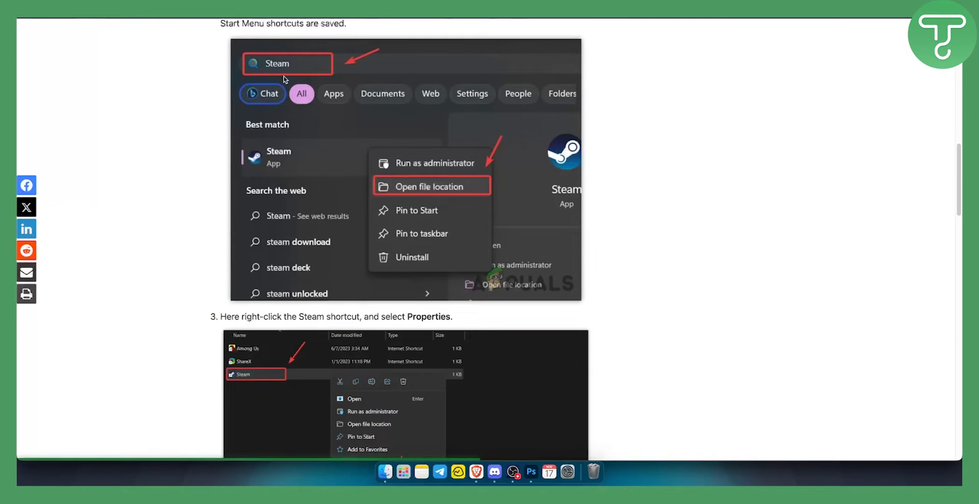
pyautogui.moveTo(417, 153)
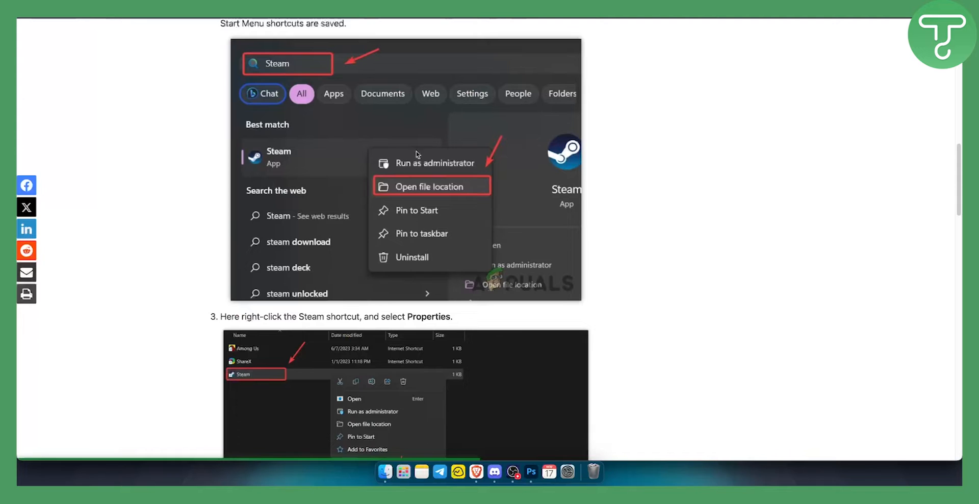
pyautogui.moveTo(398, 185)
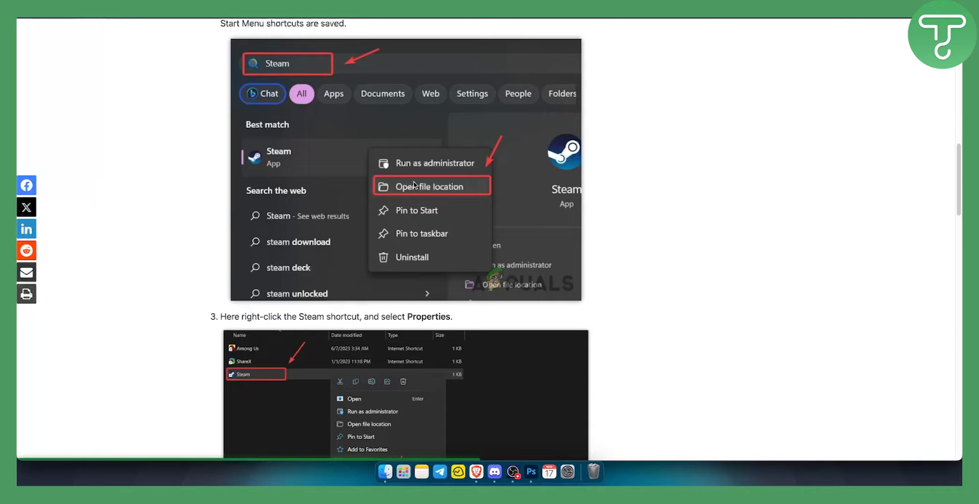
pyautogui.moveTo(385, 473)
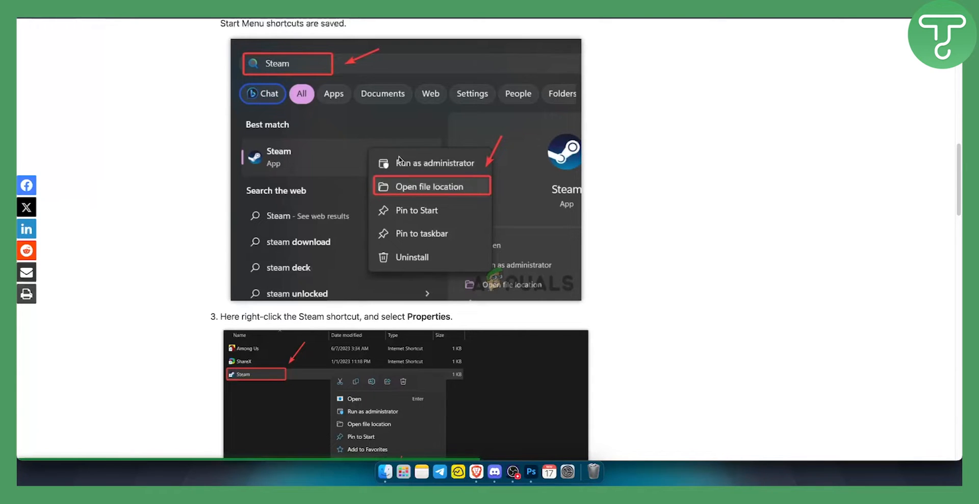
pyautogui.moveTo(401, 165)
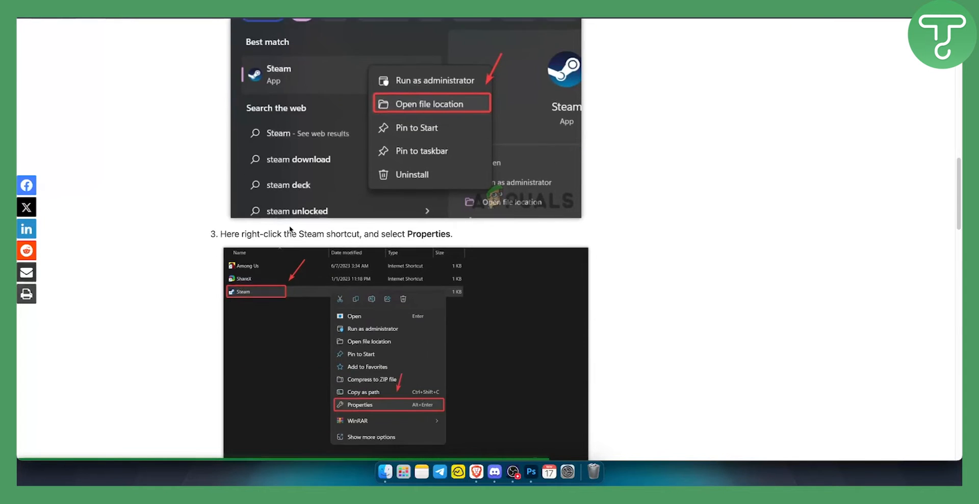
pyautogui.scroll(-3)
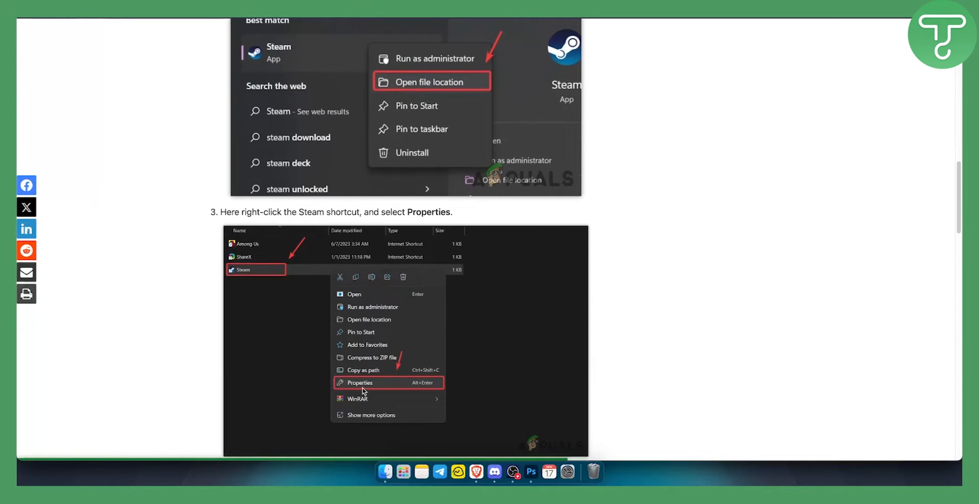
pyautogui.moveTo(245, 272)
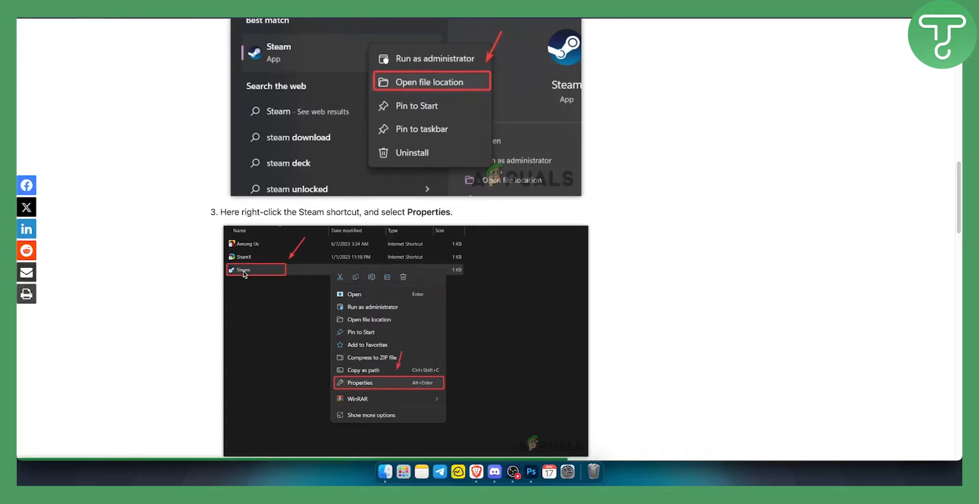
pyautogui.moveTo(396, 388)
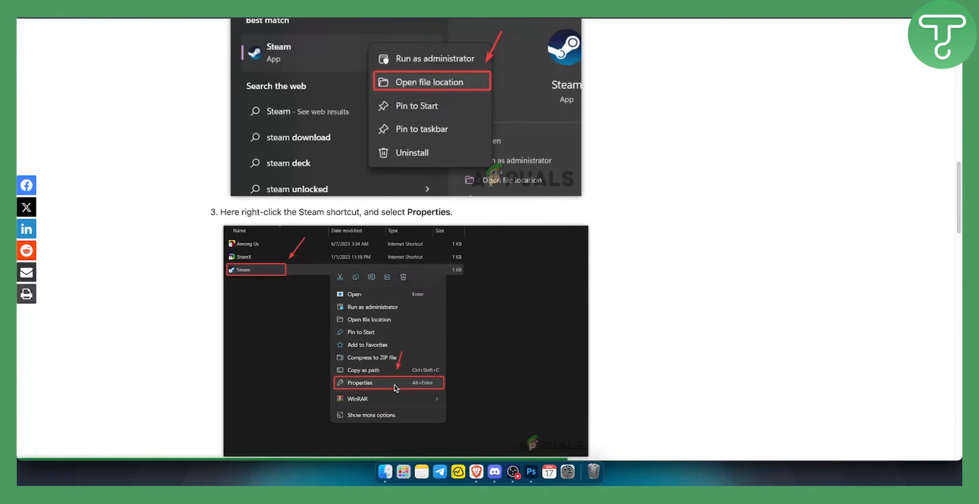
pyautogui.moveTo(186, 336)
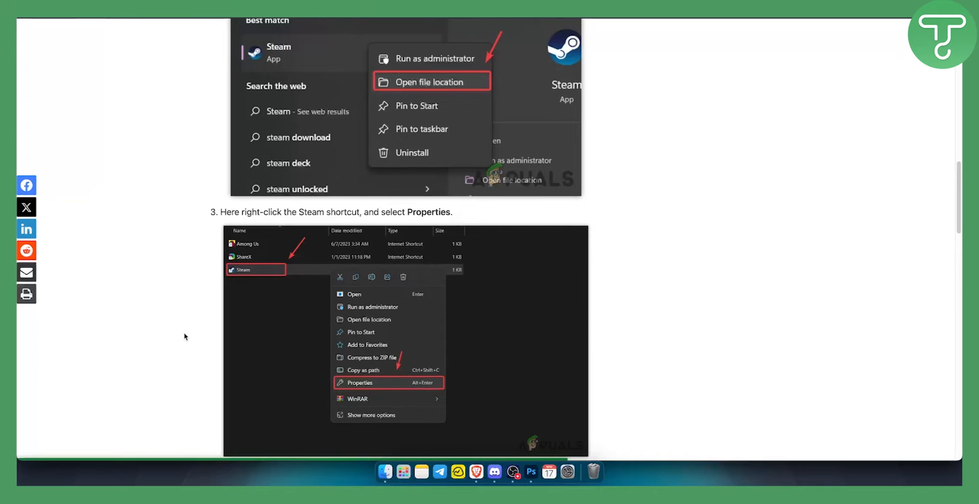
pyautogui.scroll(-3)
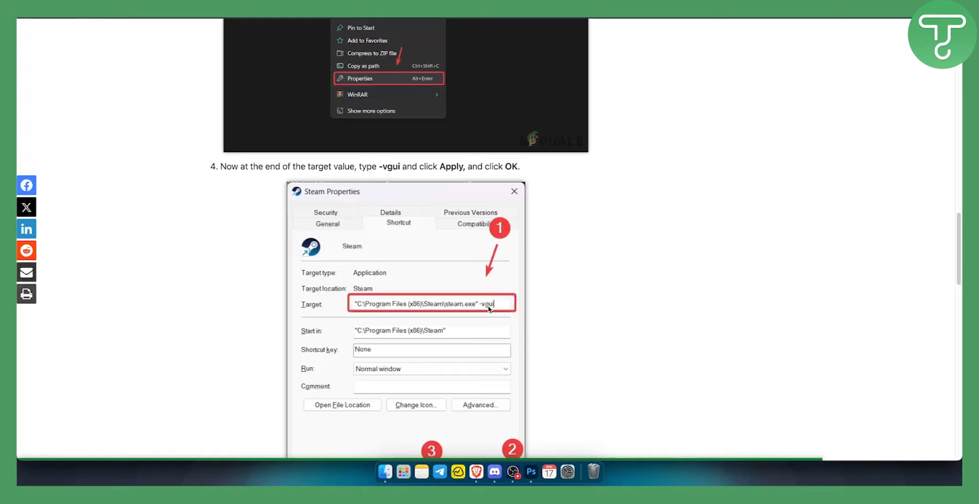
pyautogui.moveTo(353, 292)
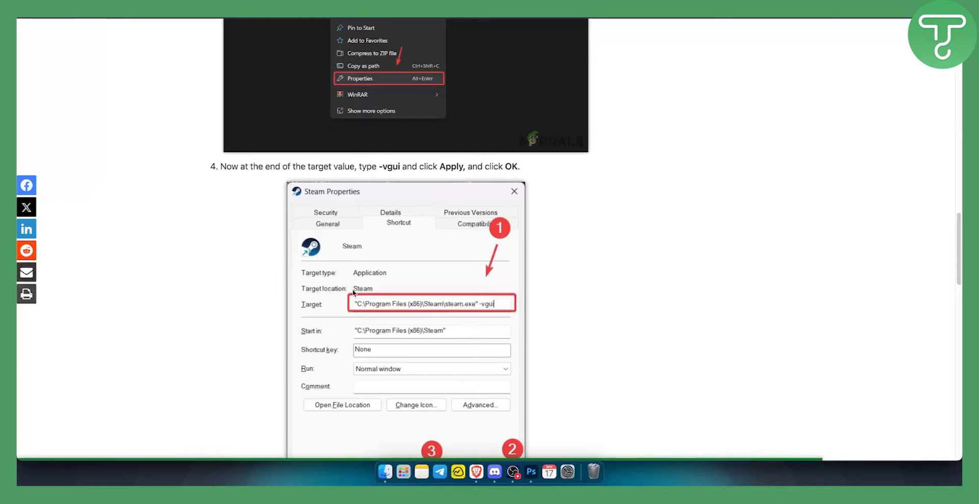
pyautogui.scroll(-3)
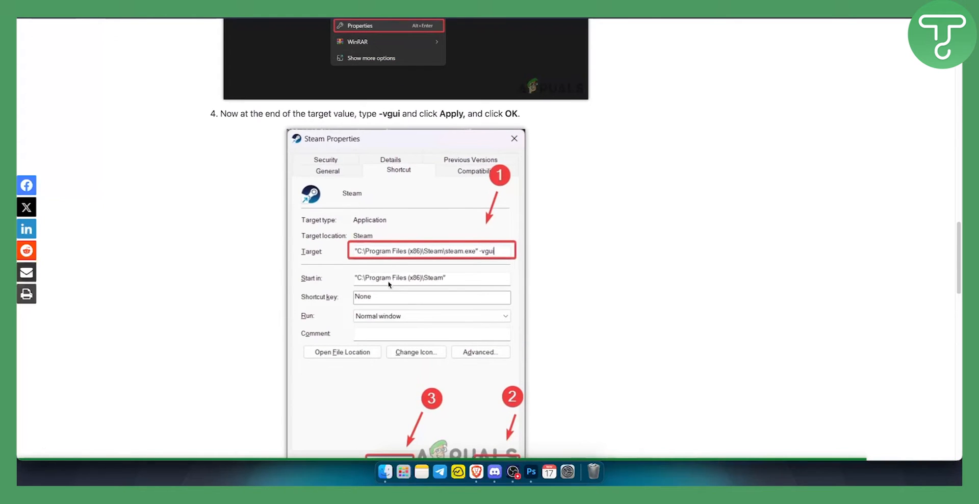
pyautogui.scroll(-3)
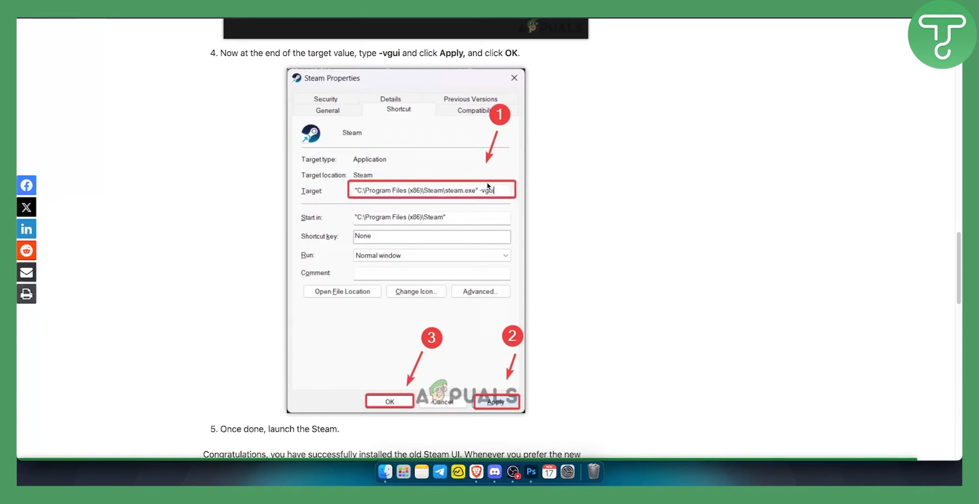
pyautogui.moveTo(279, 262)
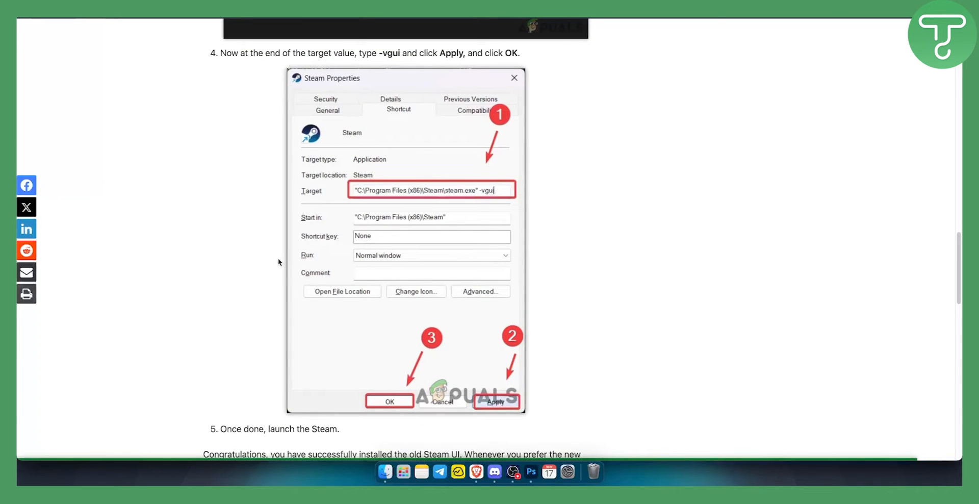
pyautogui.moveTo(276, 258)
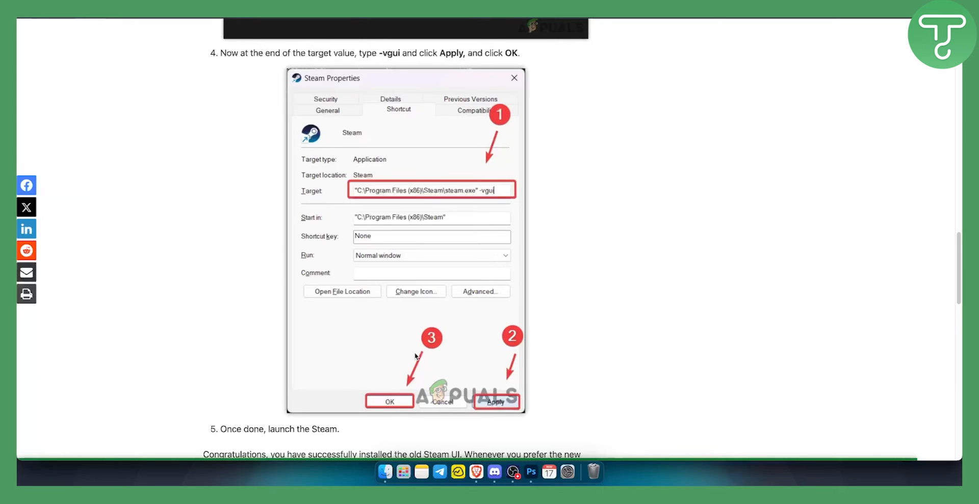
pyautogui.moveTo(402, 404)
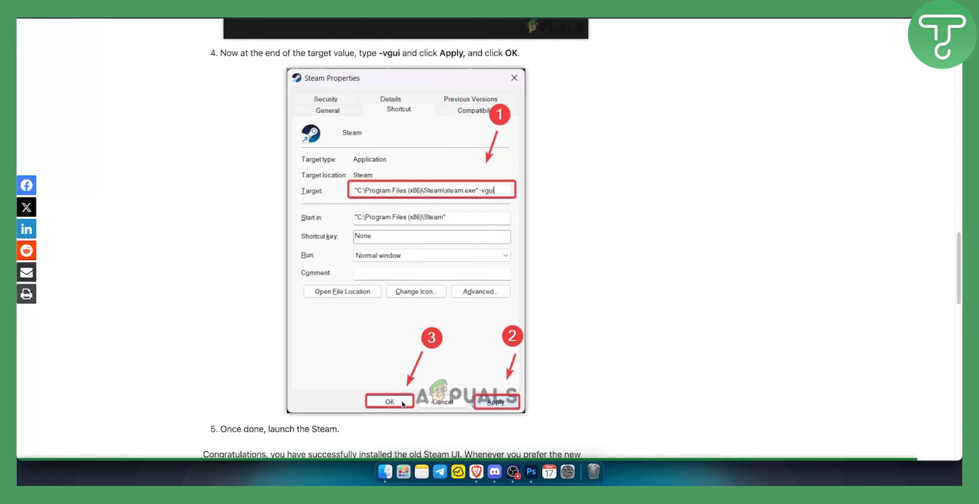